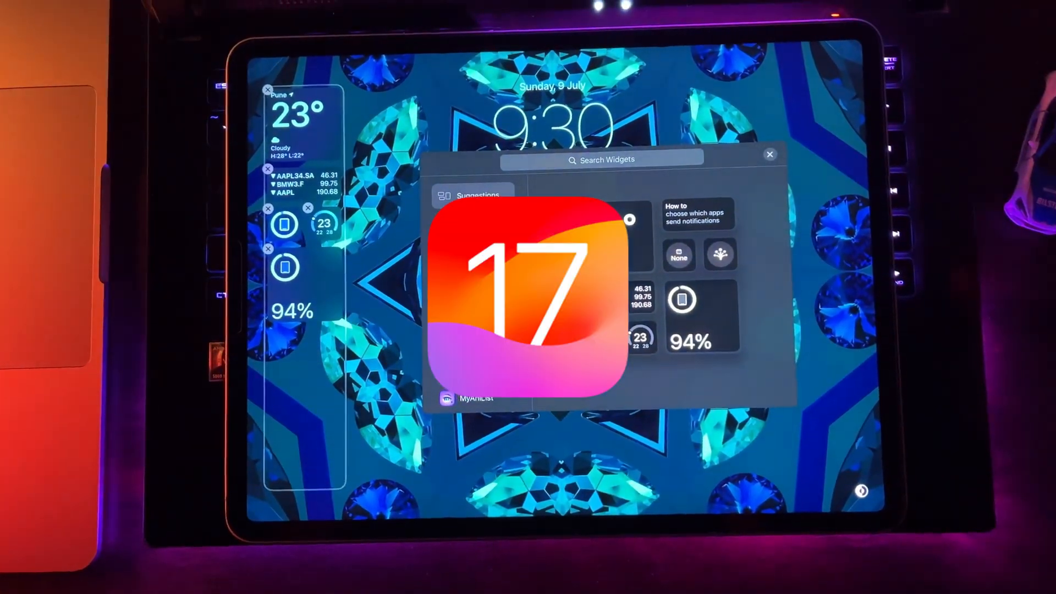
Step: Dismiss the widget gallery and bring up the blank Add New lock screen page
{"action": "left_click", "coordinate": [770, 154]}
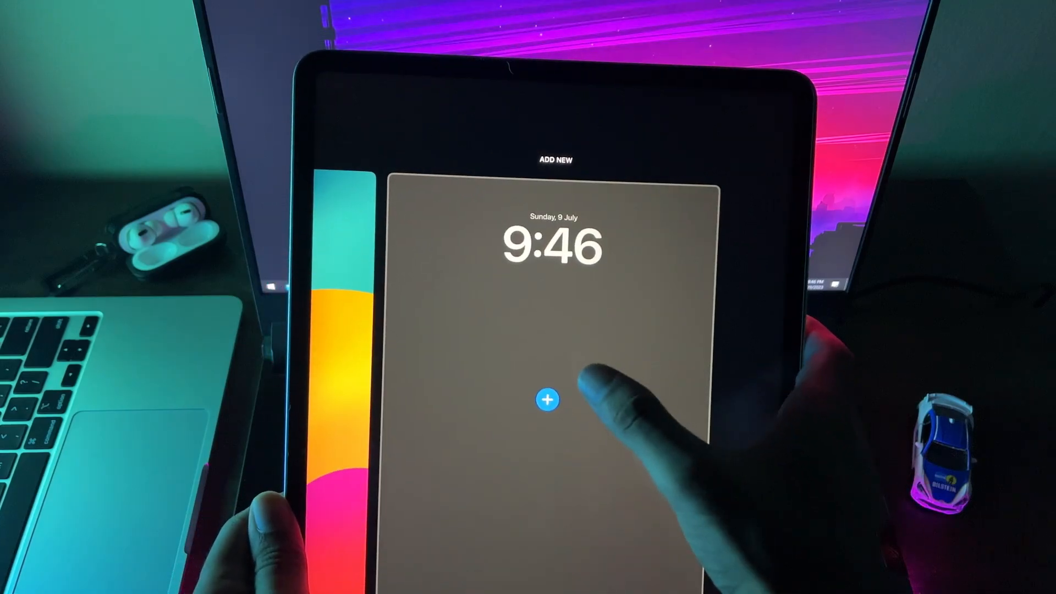
Step: Open the Add New Wallpaper gallery and scroll through its wallpaper collections
{"action": "left_click", "coordinate": [547, 399]}
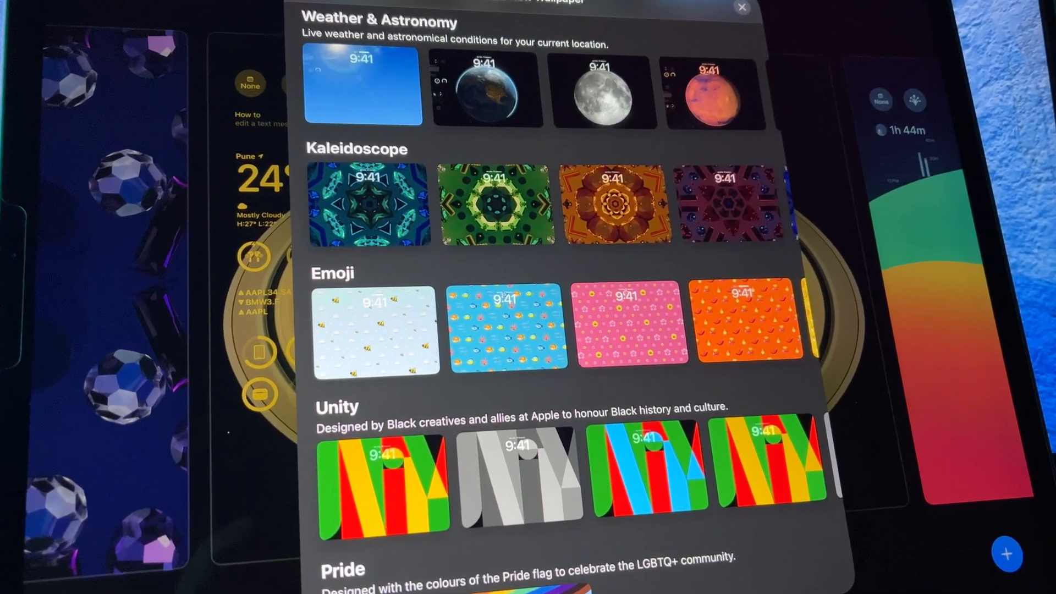
{"action": "scroll", "scroll_direction": "down", "scroll_amount": 3}
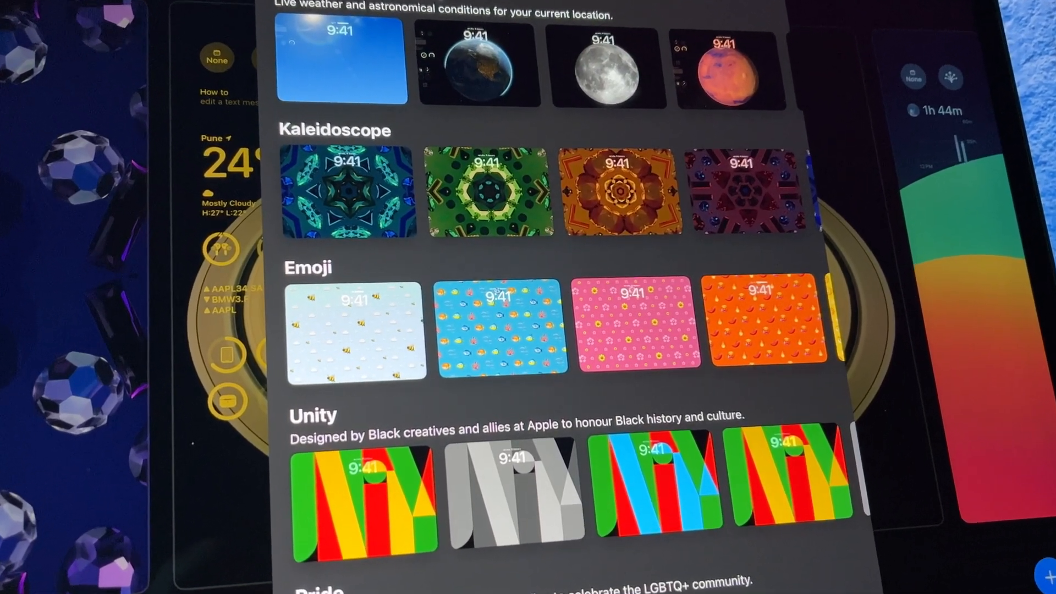
{"action": "scroll", "scroll_direction": "down", "scroll_amount": 3}
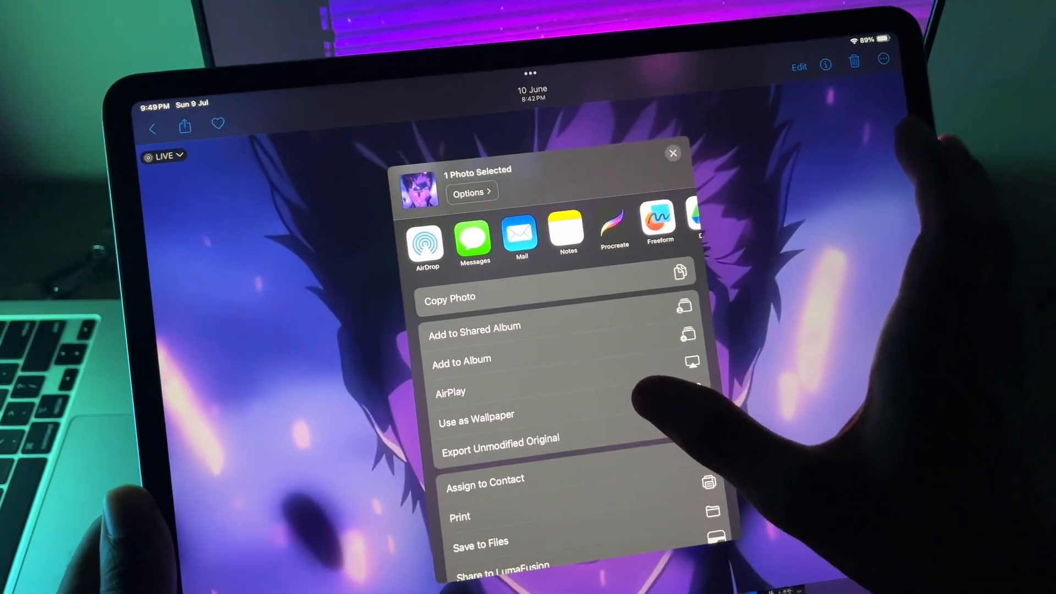
Step: Set the anime photo as wallpaper and add it as a new lock screen
{"action": "left_click", "coordinate": [475, 415]}
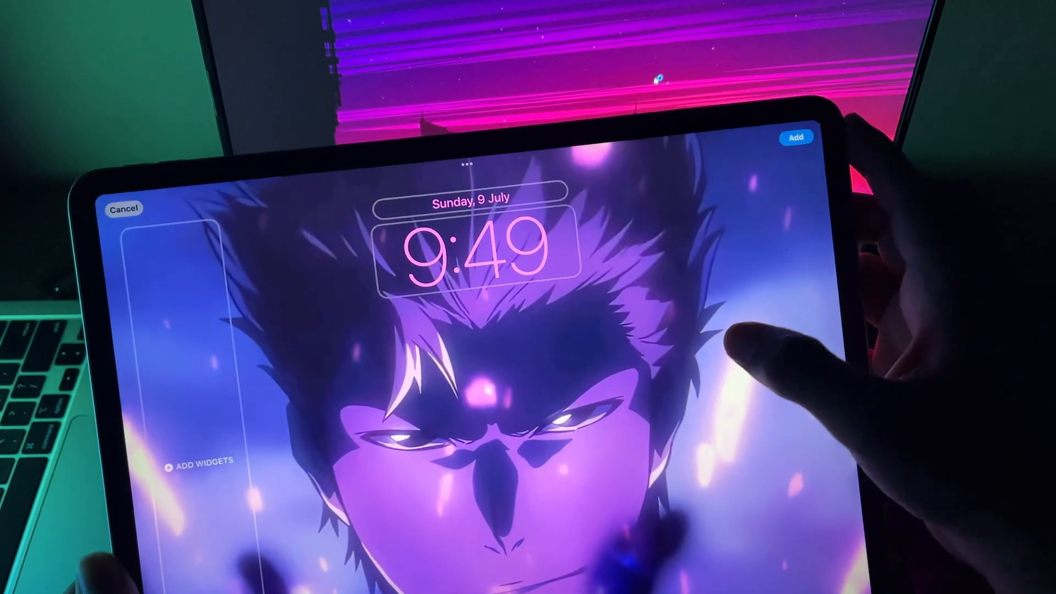
{"action": "left_click", "coordinate": [795, 137]}
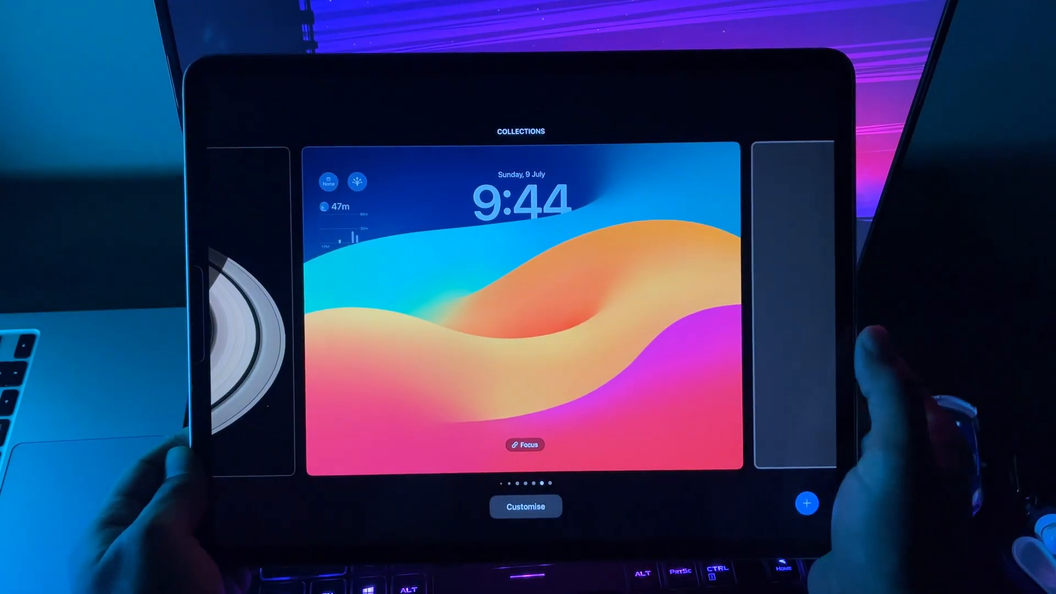
Step: Customise the colourful wallpaper's lock screen and scroll the Add Widgets panel
{"action": "left_click", "coordinate": [525, 506]}
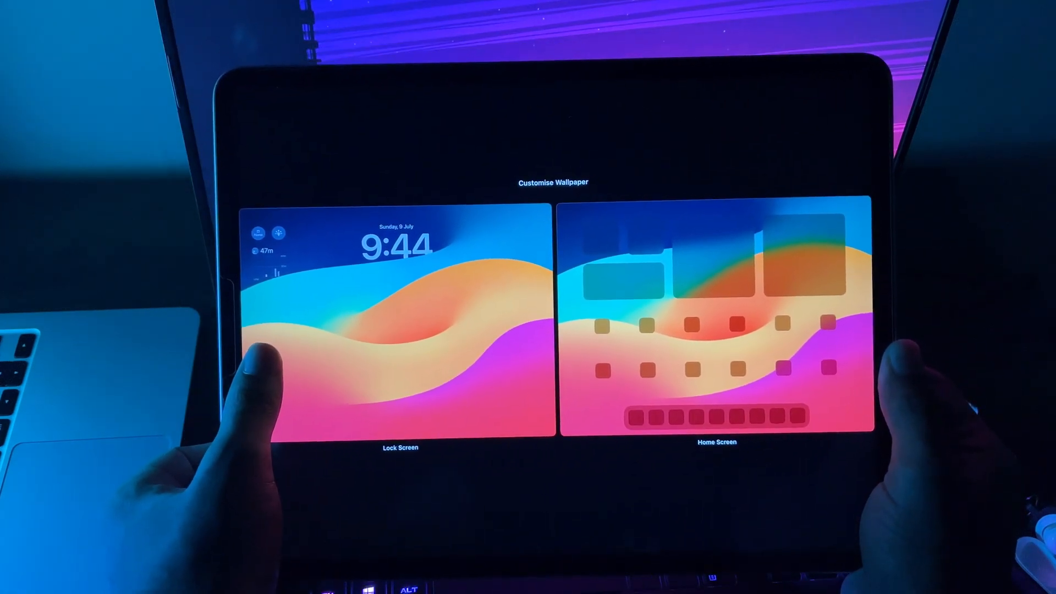
{"action": "left_click", "coordinate": [399, 323]}
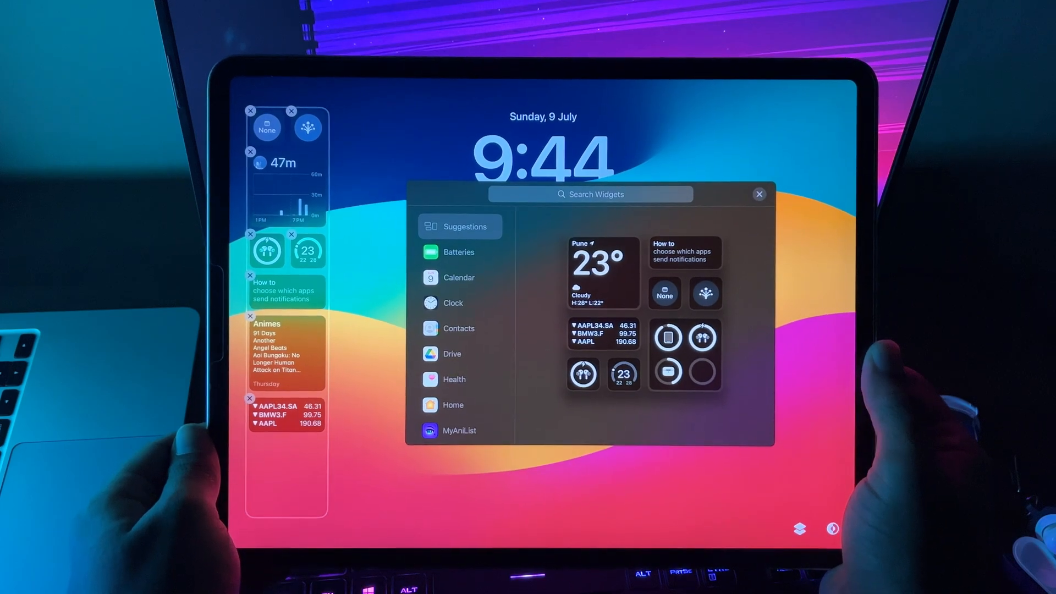
{"action": "scroll", "scroll_direction": "down", "scroll_amount": 3}
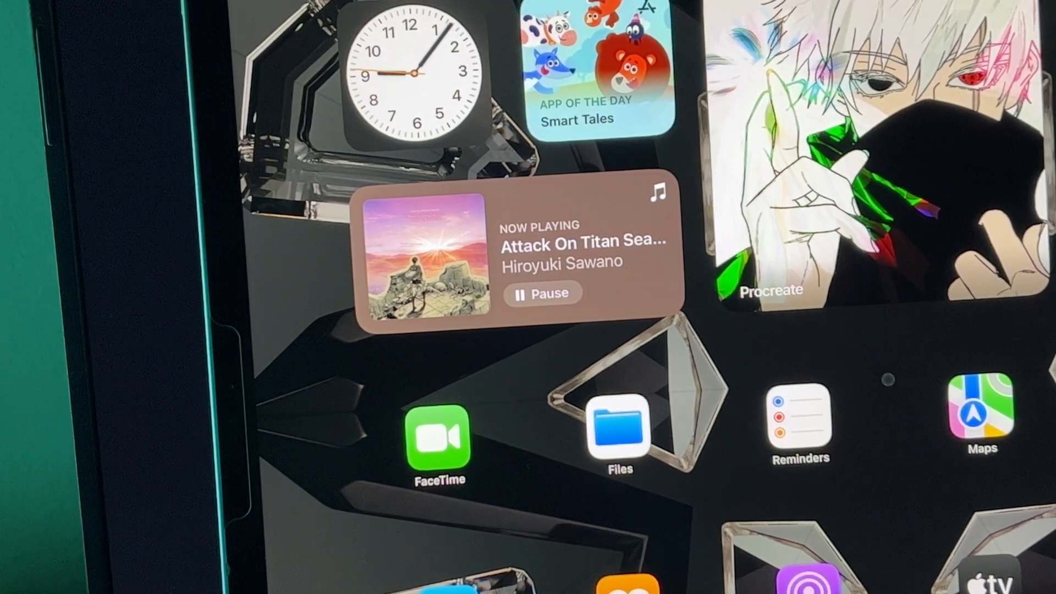
Step: Pause the track on the Now Playing widget
{"action": "left_click", "coordinate": [542, 293]}
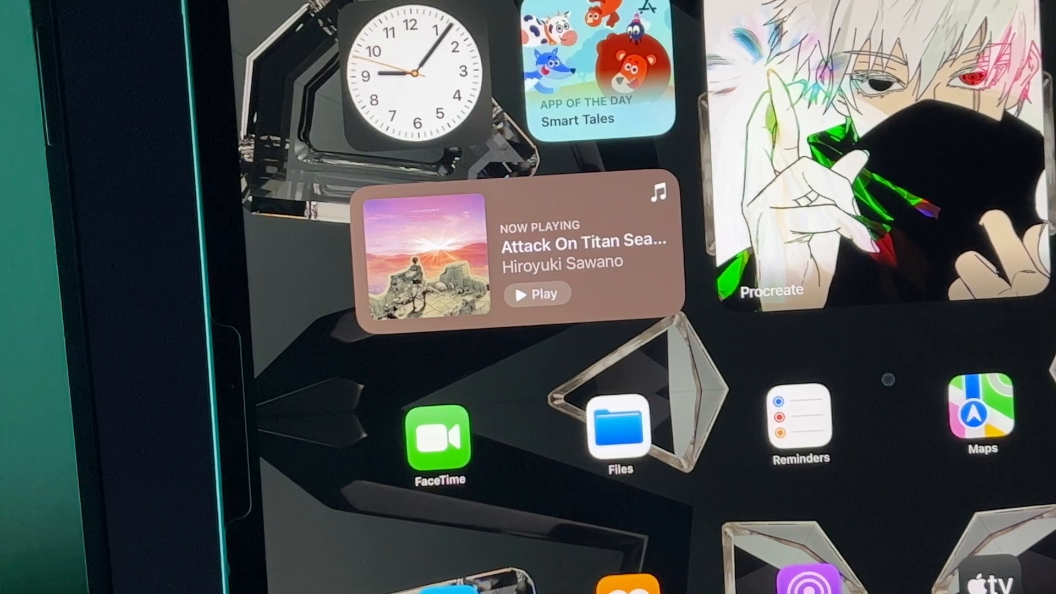
{"action": "left_click", "coordinate": [537, 294]}
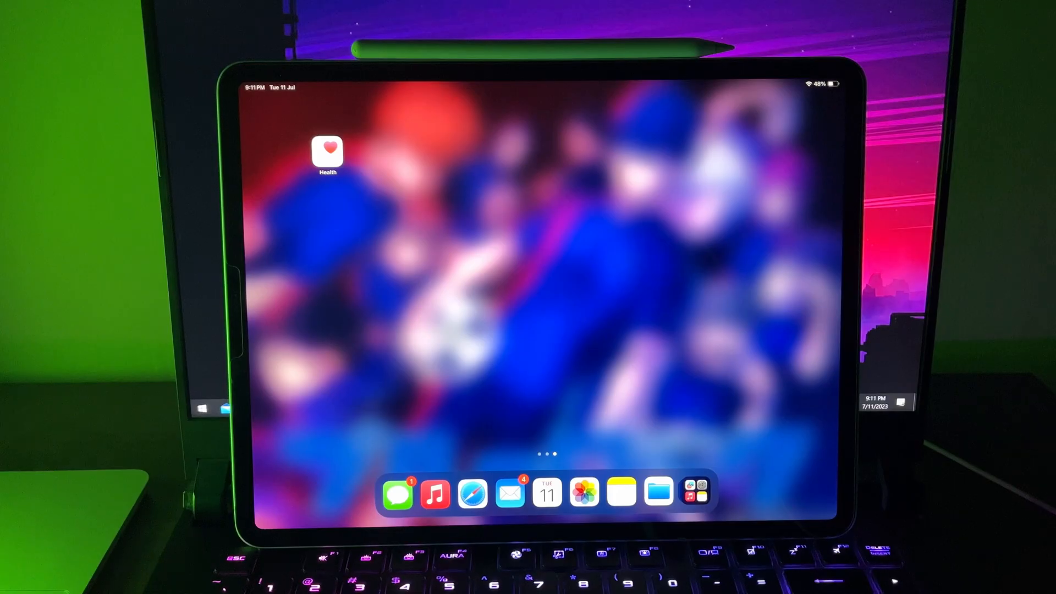
Step: Open Health and go to the Mental Wellbeing category
{"action": "left_click", "coordinate": [327, 151]}
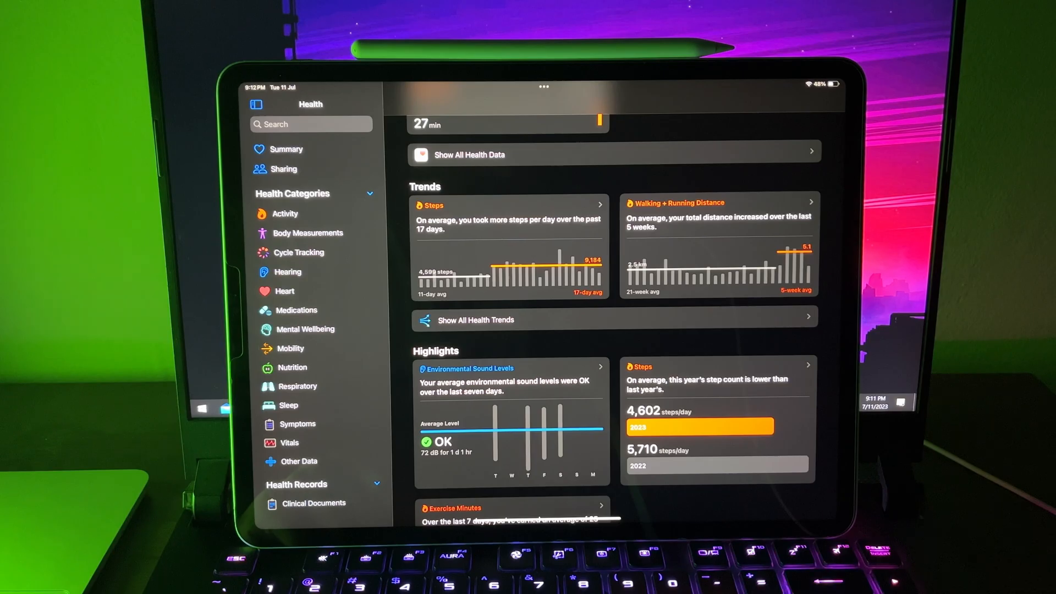
{"action": "left_click", "coordinate": [305, 329]}
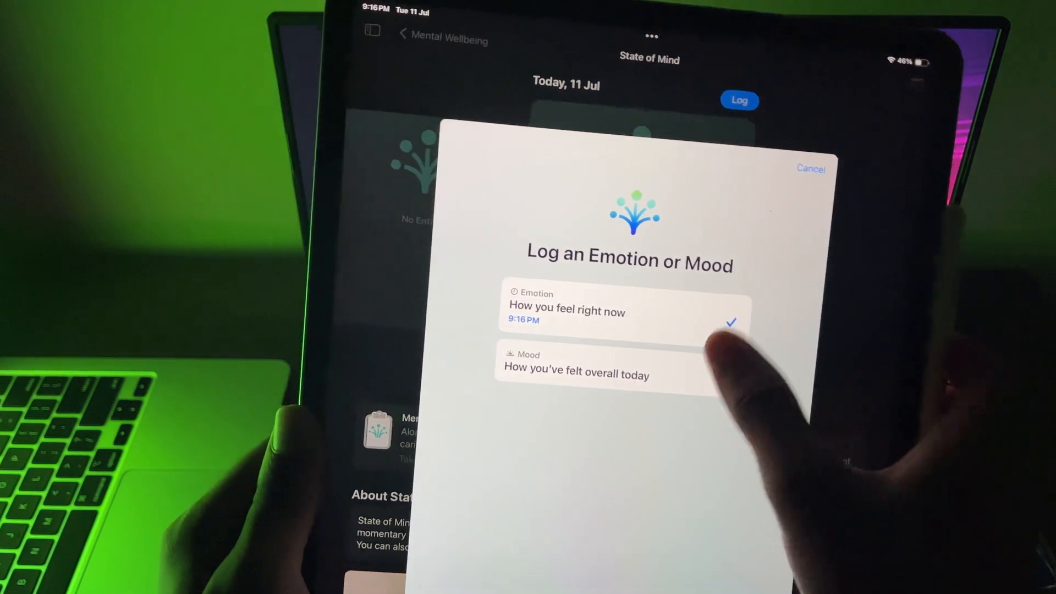
Step: Log today's overall mood as Pleasant and confirm it
{"action": "left_click", "coordinate": [575, 365]}
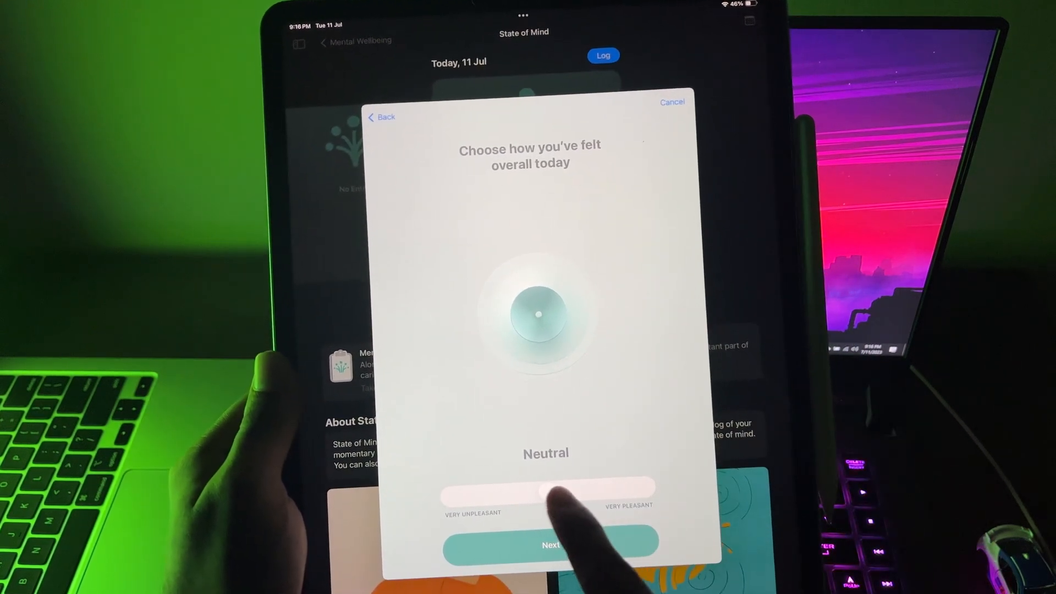
{"action": "left_click_drag", "start_coordinate": [546, 488], "coordinate": [620, 495]}
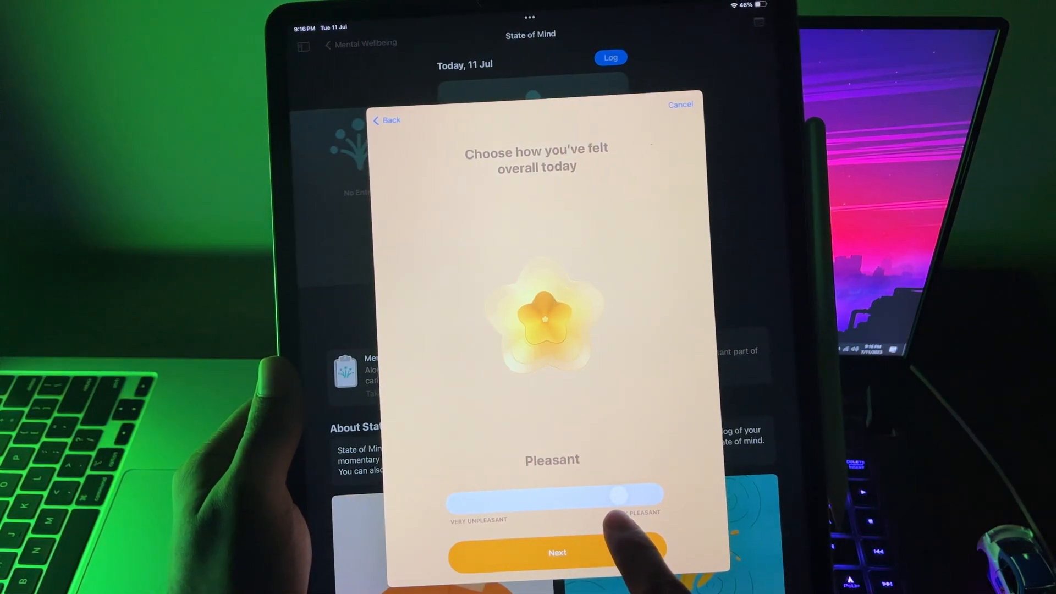
{"action": "left_click", "coordinate": [556, 552]}
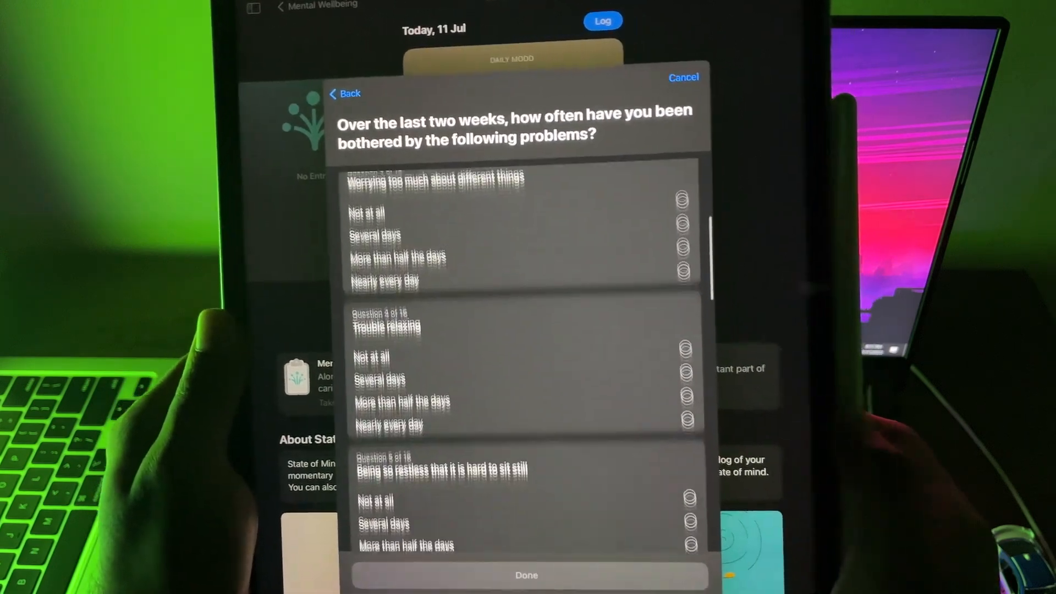
Step: Scroll the questionnaire, then open the Untitled 2 board in Freeform
{"action": "scroll", "scroll_direction": "down", "scroll_amount": 3}
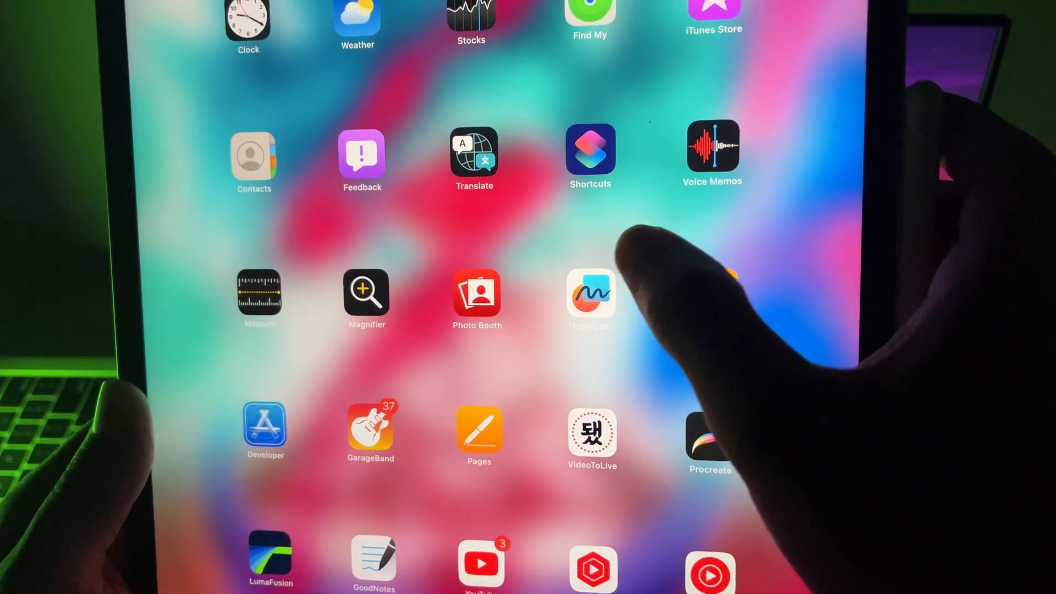
{"action": "left_click", "coordinate": [591, 296]}
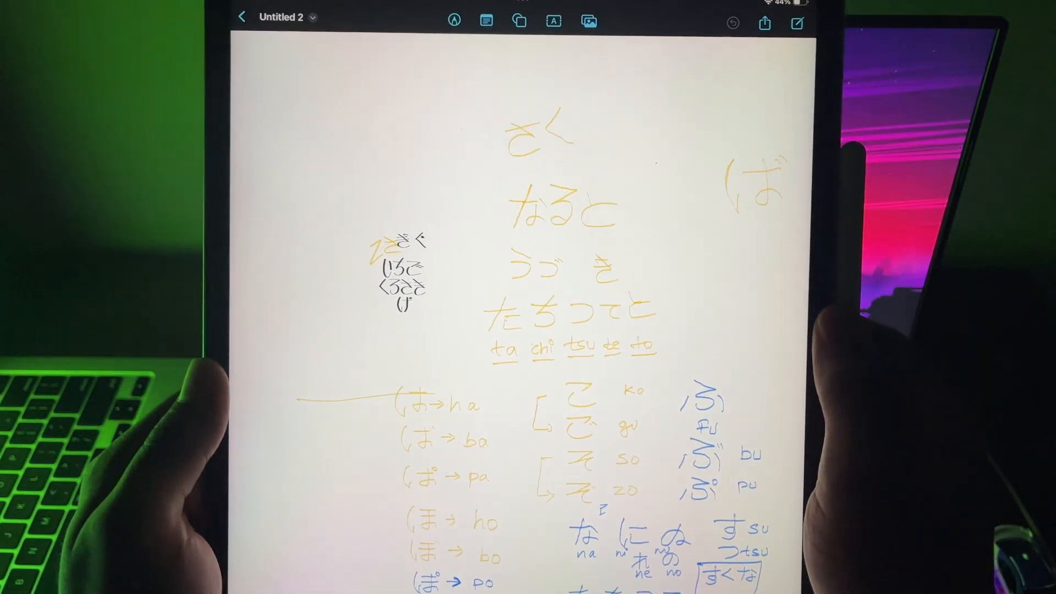